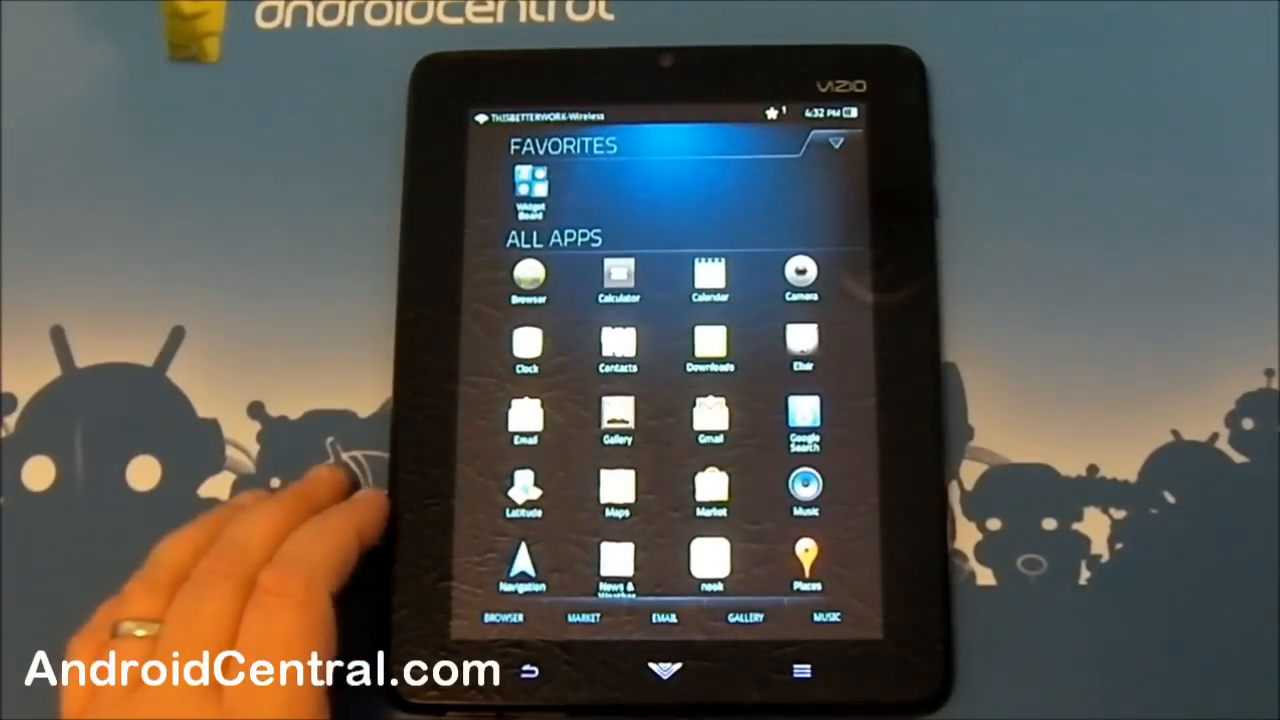
{"action": "mouse_move", "coordinate": [300, 520]}
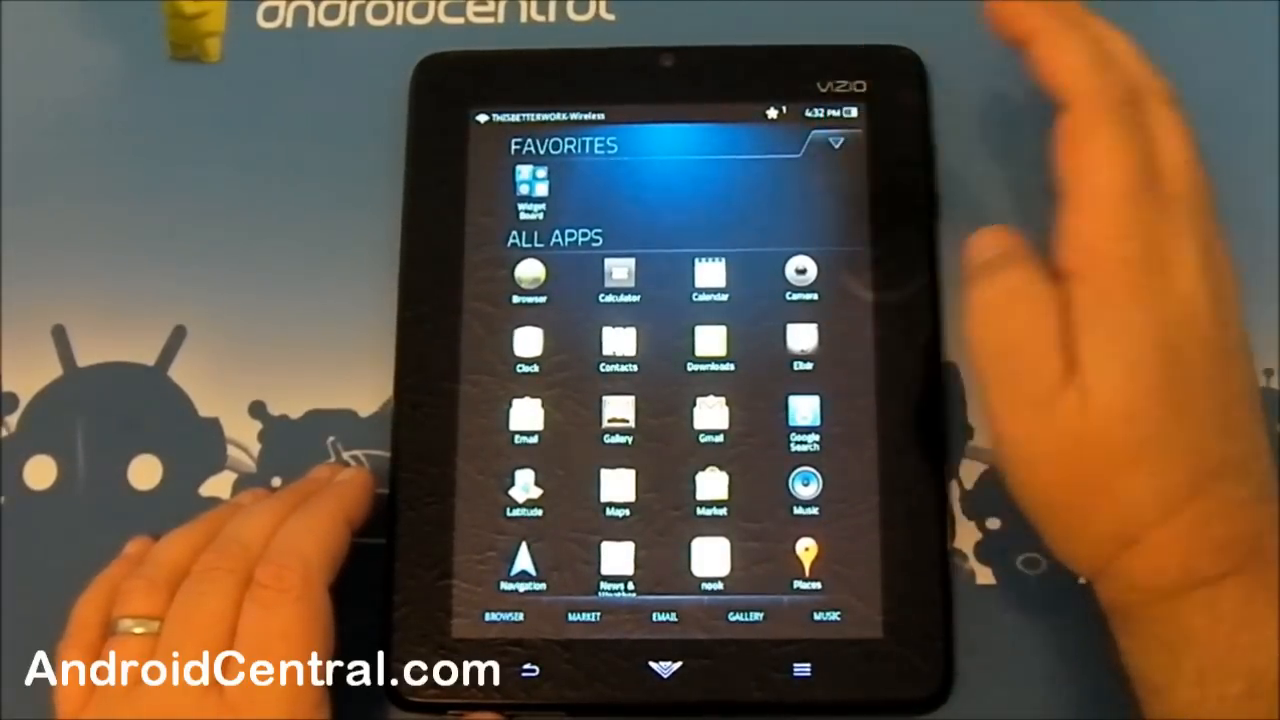
Step: Switch the app drawer to Games and back to Favorites, scrolling the list
{"action": "left_click", "coordinate": [835, 148]}
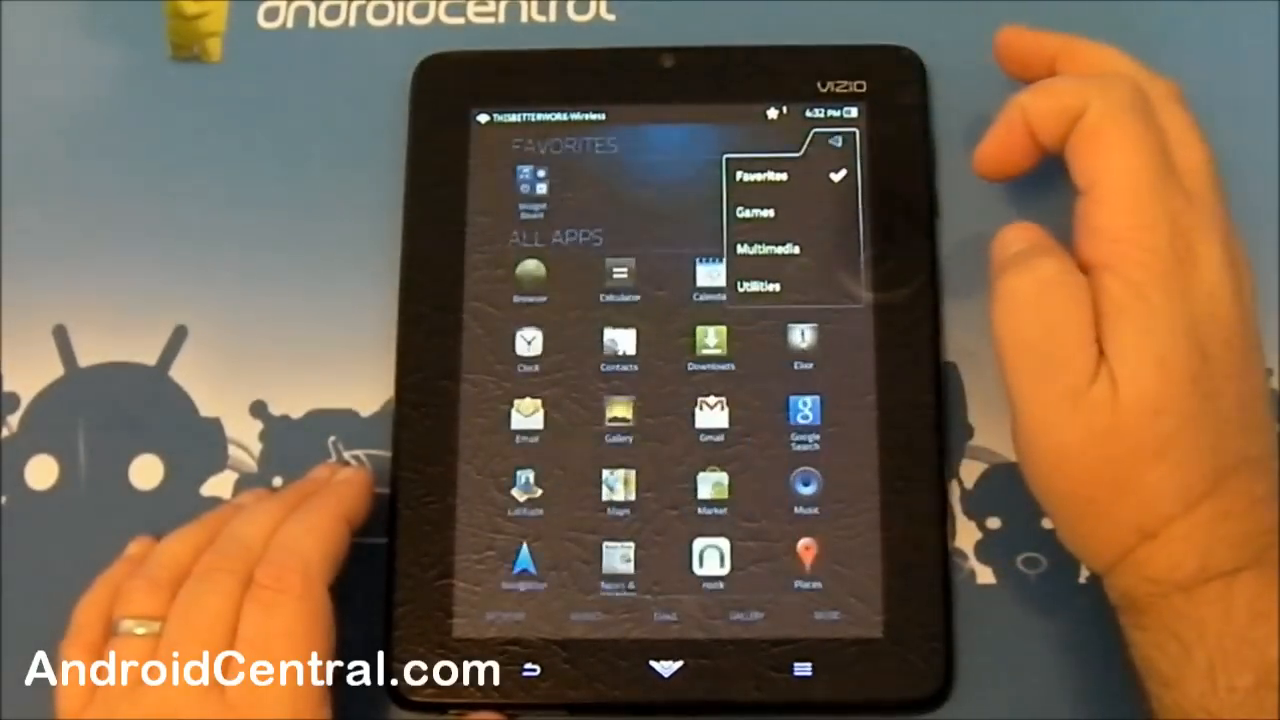
{"action": "left_click", "coordinate": [762, 176]}
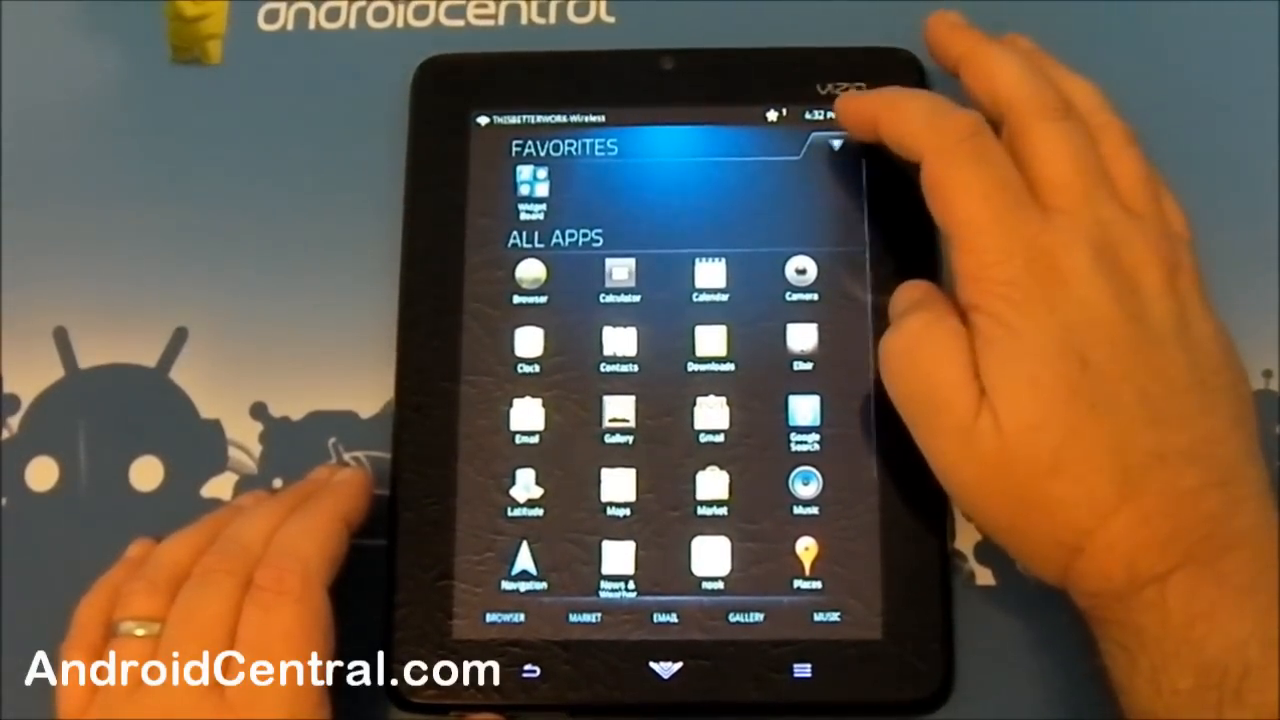
{"action": "left_click", "coordinate": [835, 144]}
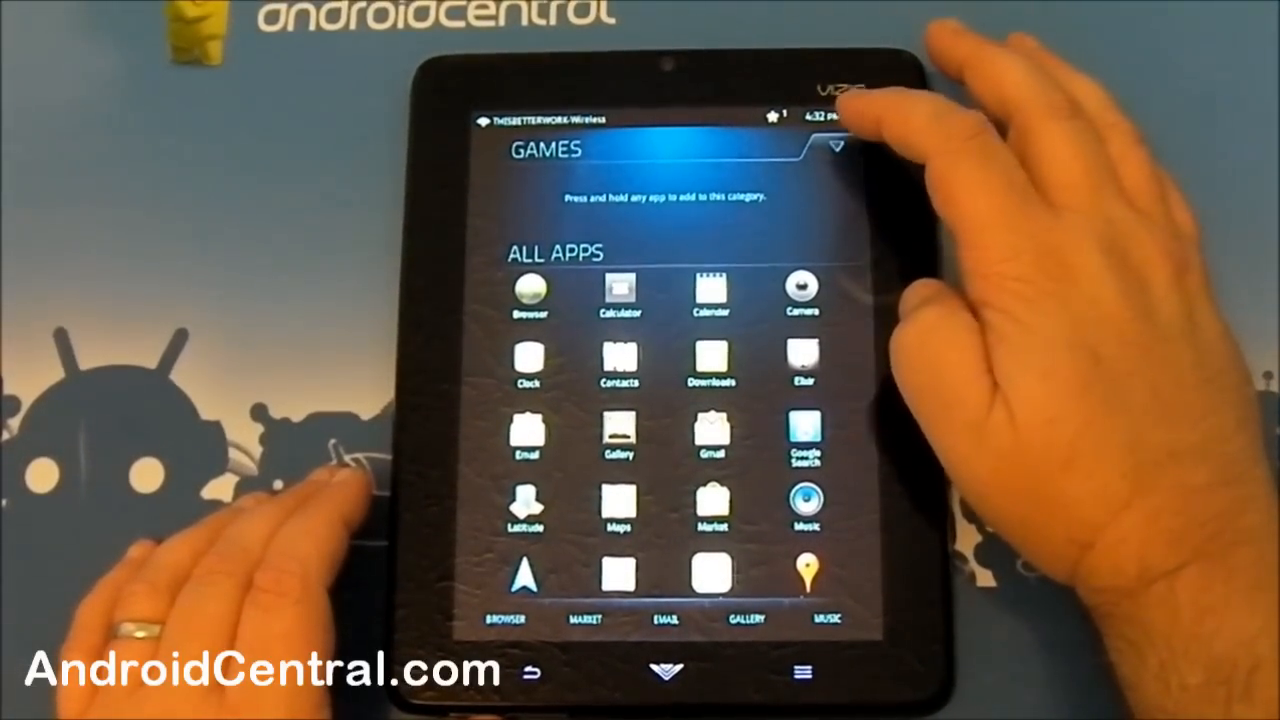
{"action": "left_click", "coordinate": [836, 147]}
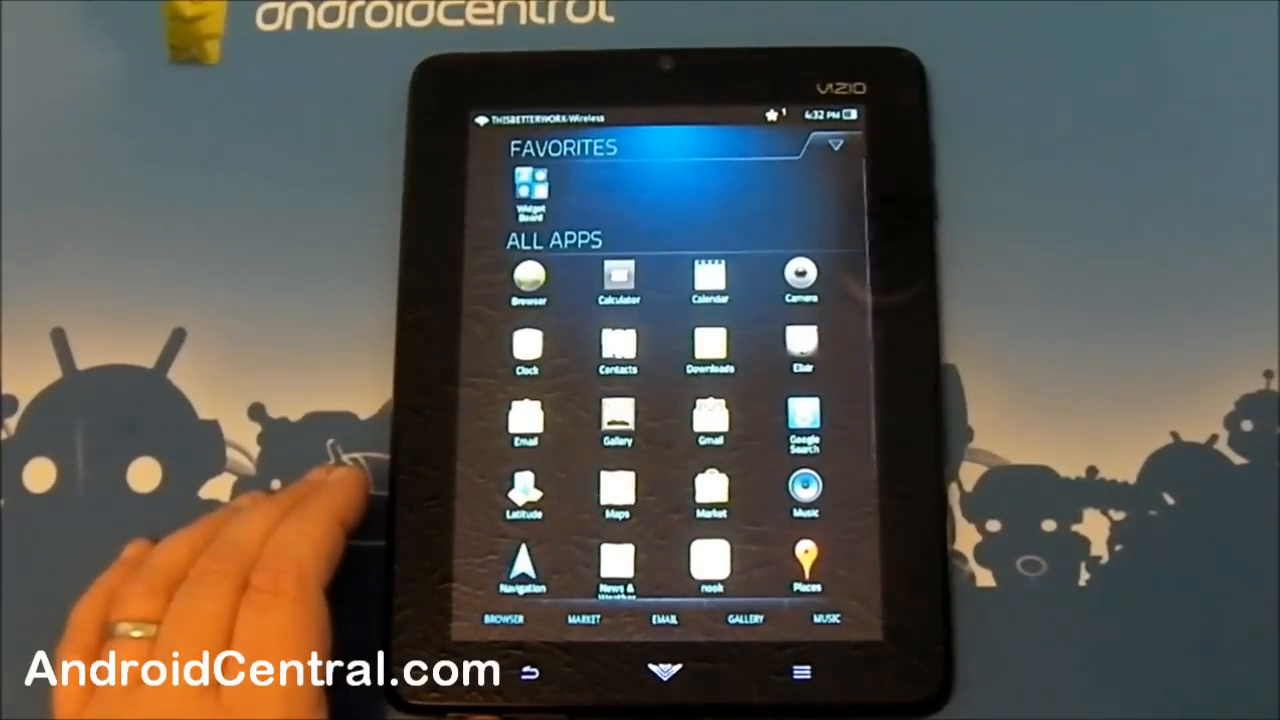
{"action": "scroll", "scroll_direction": "down", "scroll_amount": 3}
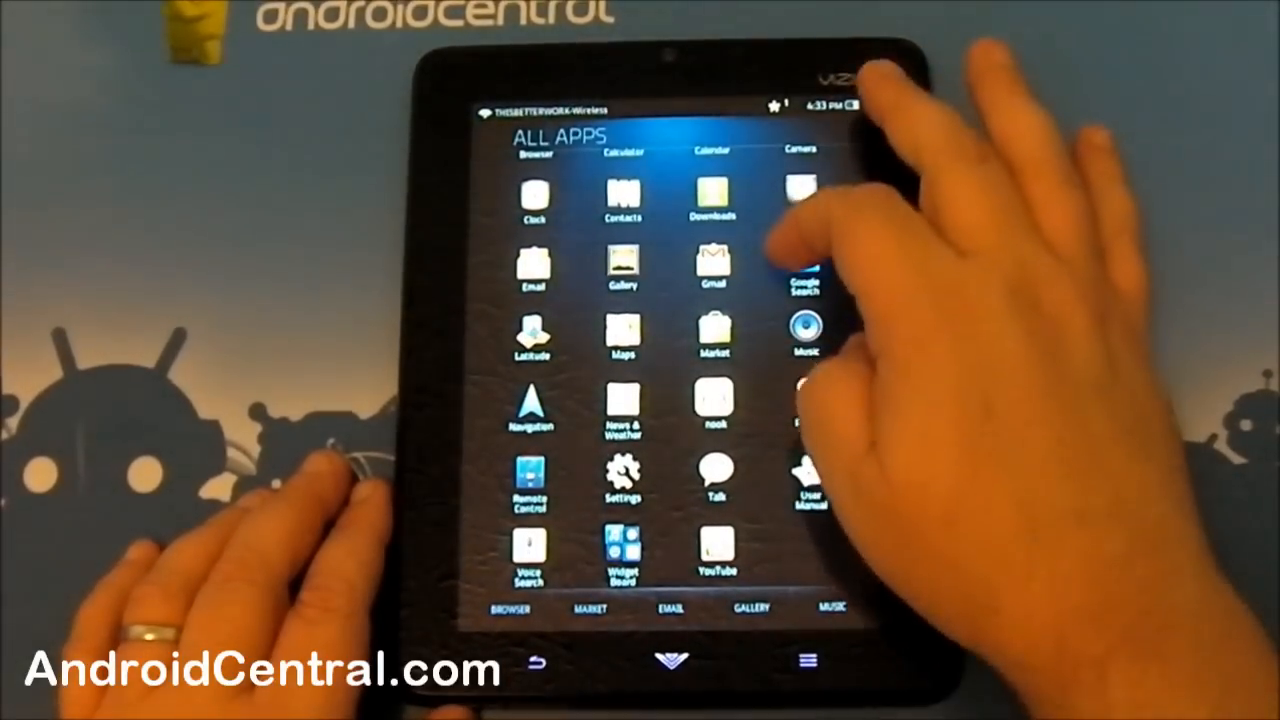
{"action": "scroll", "scroll_direction": "down", "scroll_amount": 3}
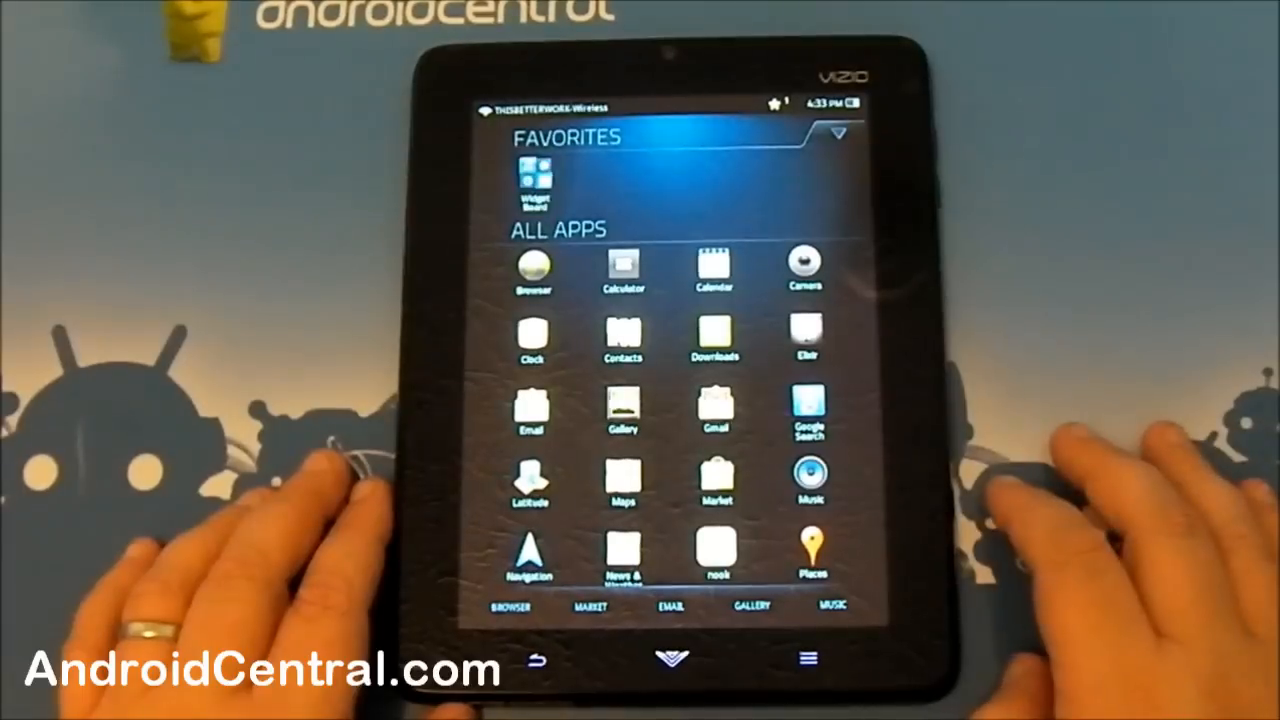
Step: Open Widget Board and scroll through widgets like Analog clock, Calendar and Google Search
{"action": "left_click", "coordinate": [535, 185]}
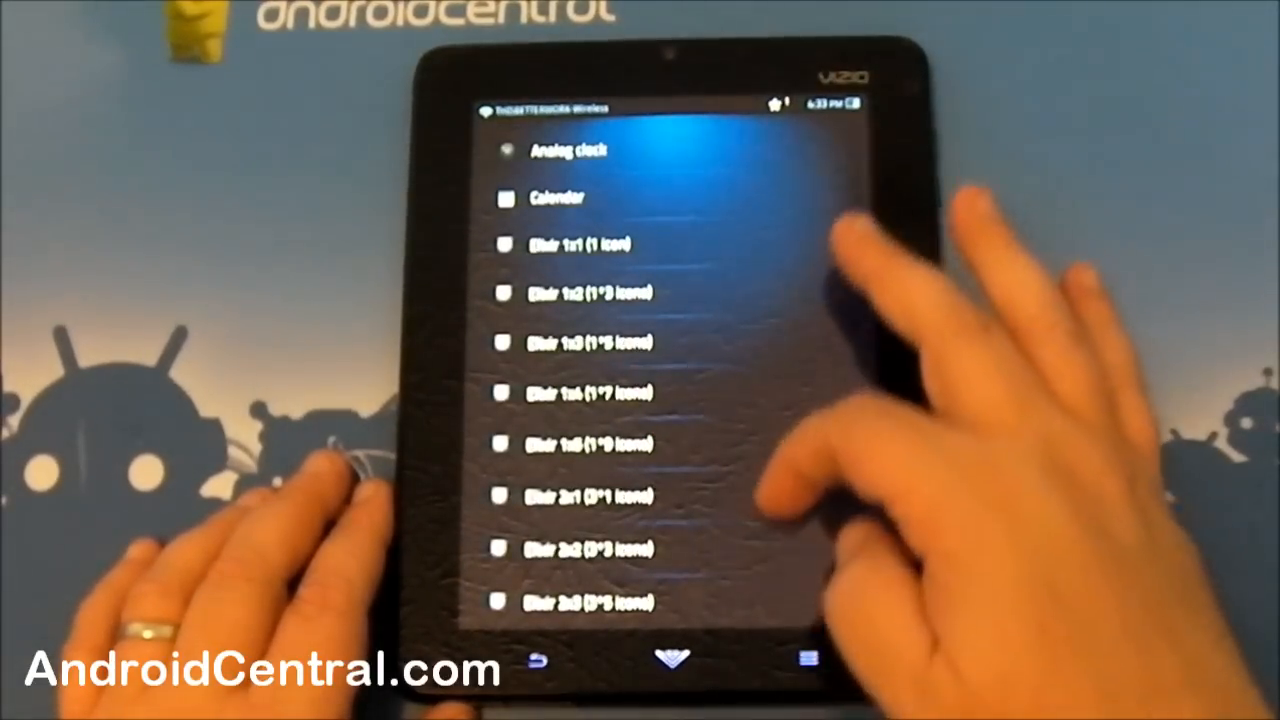
{"action": "scroll", "scroll_direction": "down", "scroll_amount": 3}
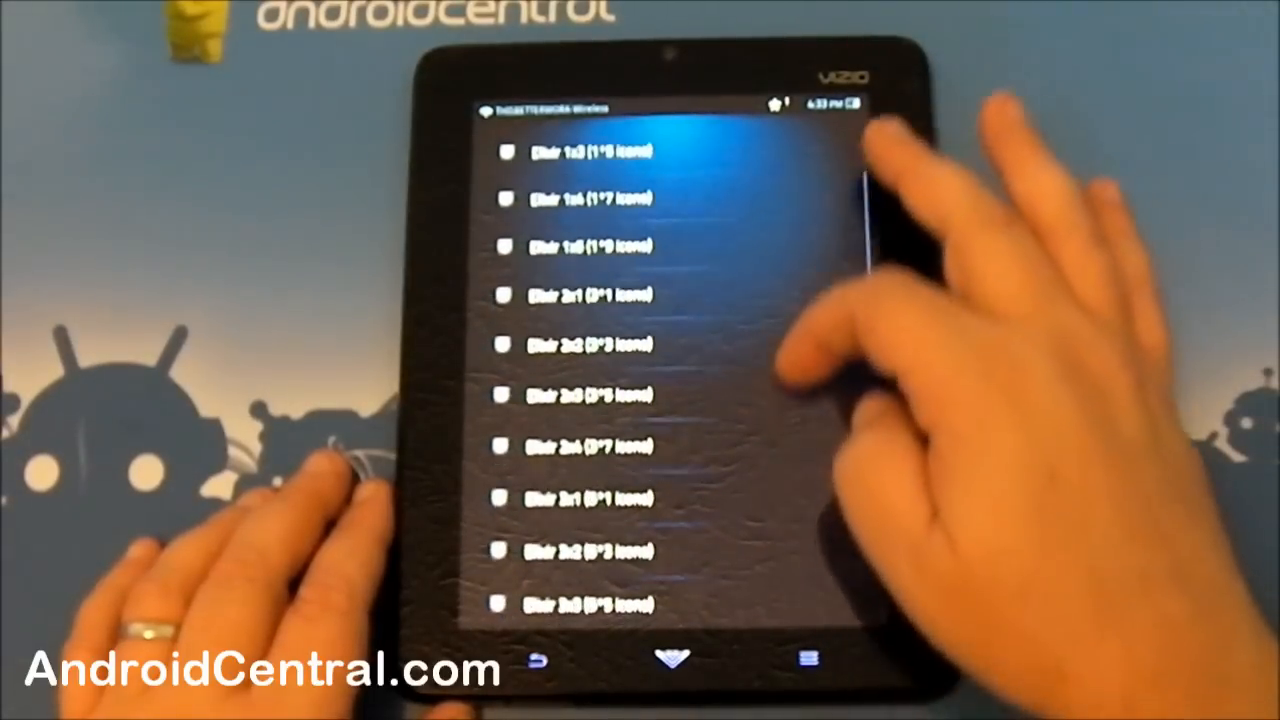
{"action": "scroll", "scroll_direction": "down", "scroll_amount": 3}
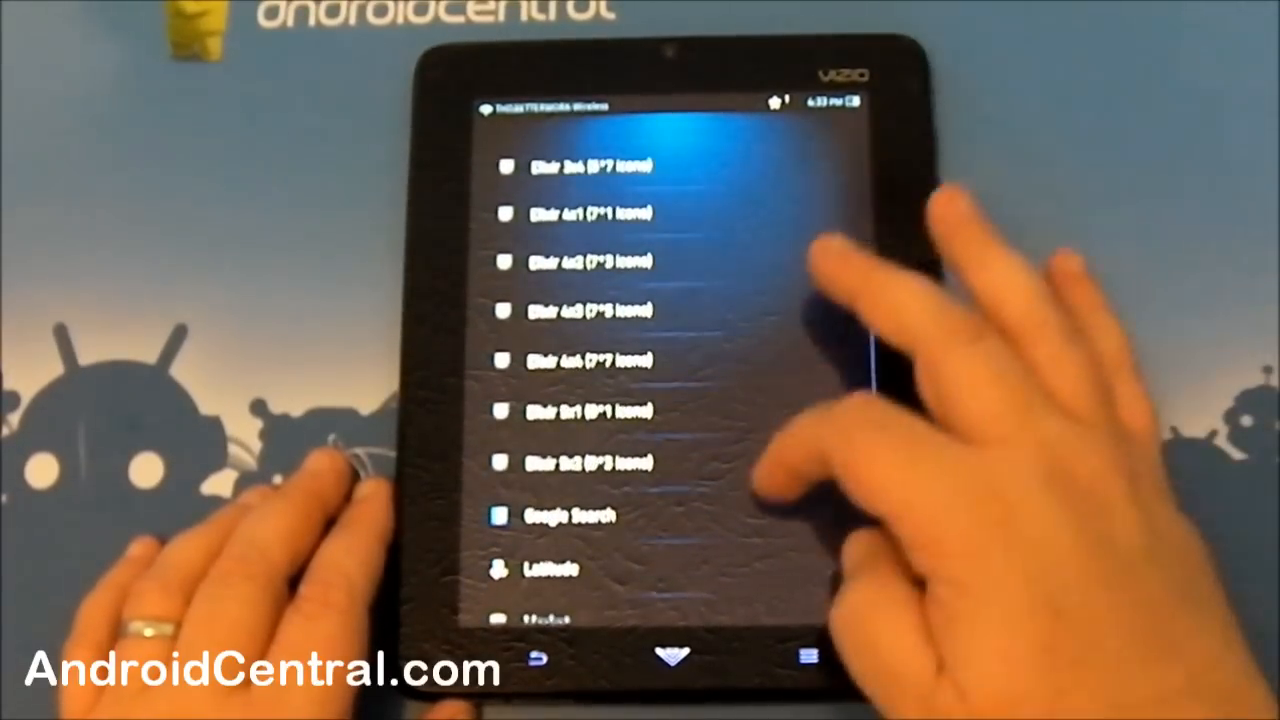
{"action": "scroll", "scroll_direction": "down", "scroll_amount": 3}
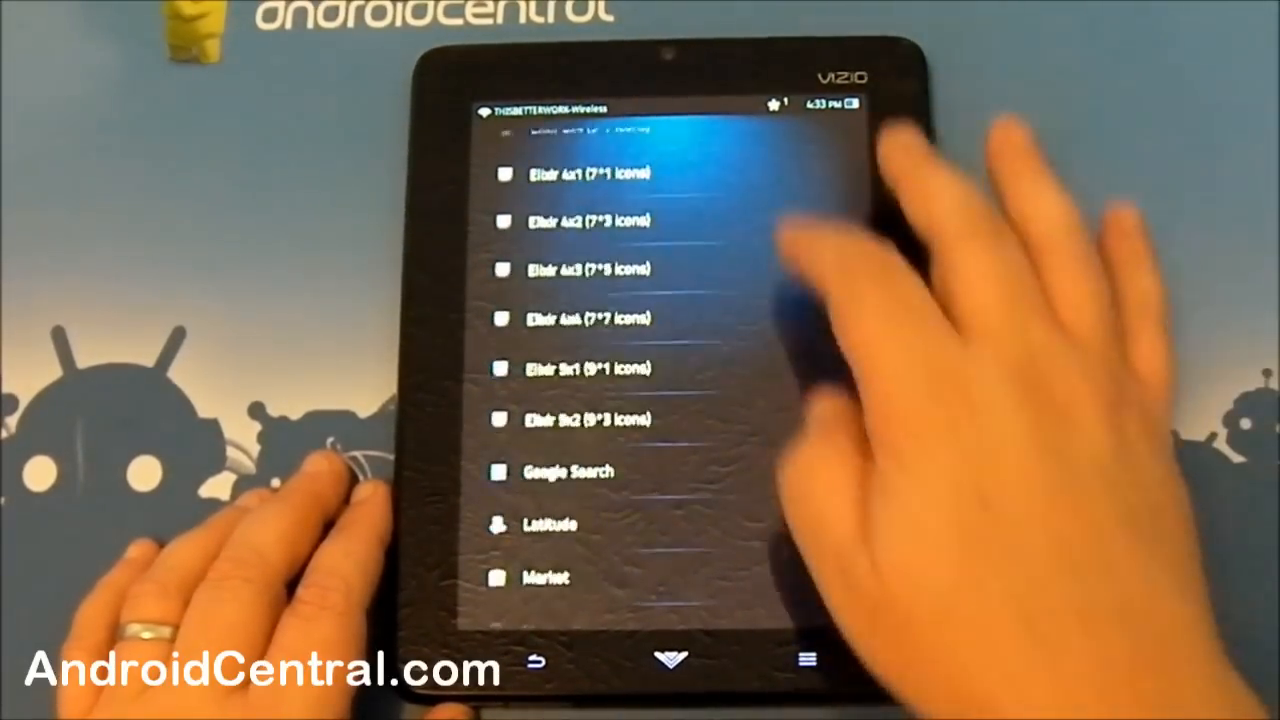
{"action": "scroll", "scroll_direction": "down", "scroll_amount": 3}
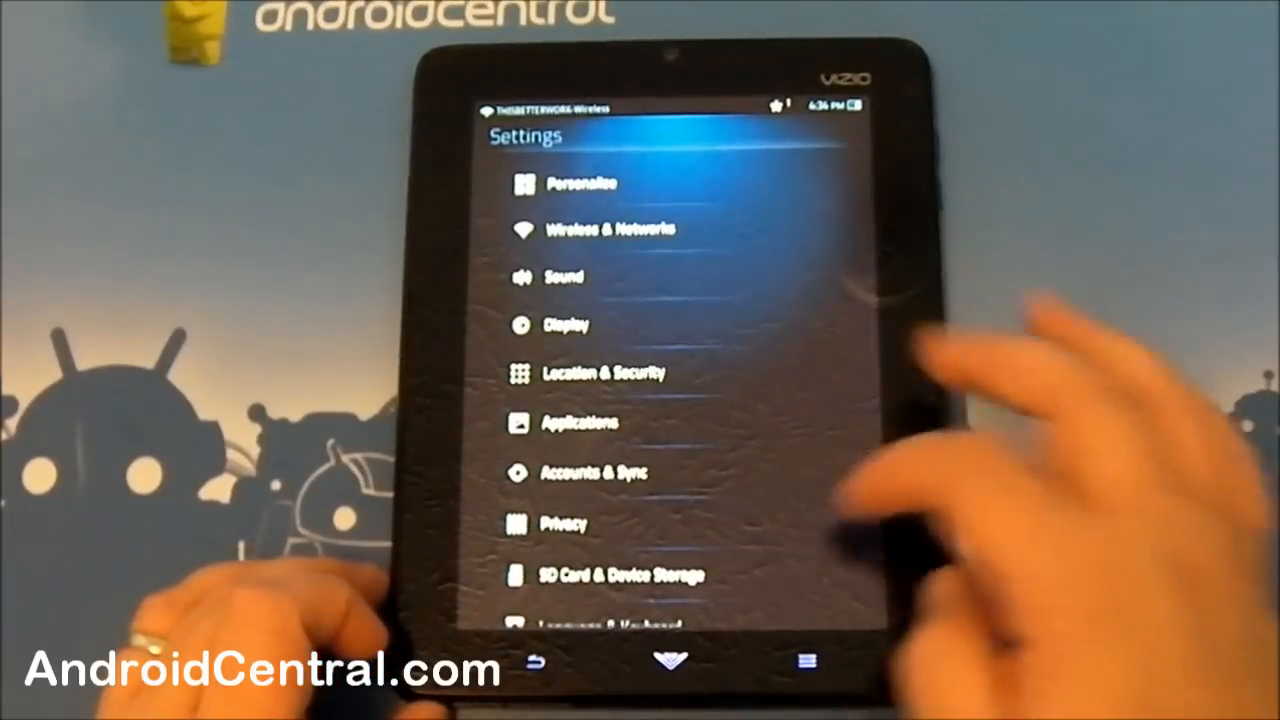
Step: Scroll the Settings list down to Accessibility, Date & Time and About Device
{"action": "scroll", "scroll_direction": "down", "scroll_amount": 3}
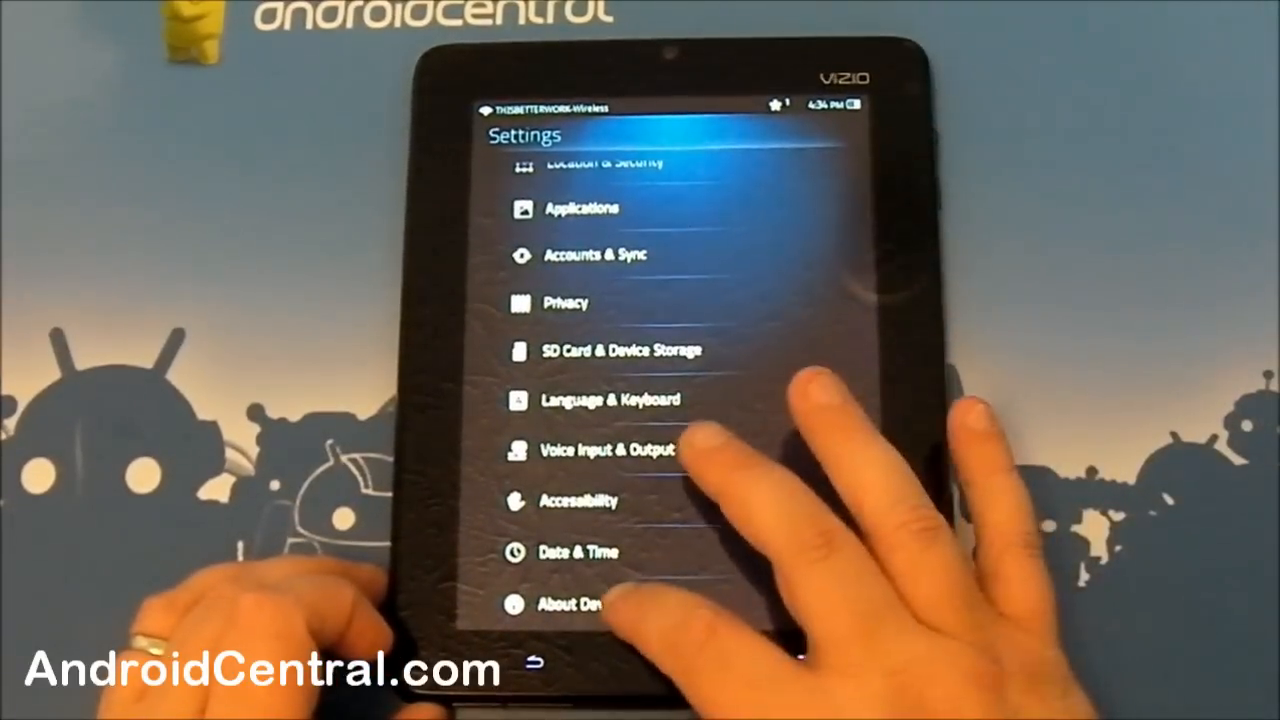
{"action": "left_click", "coordinate": [572, 604]}
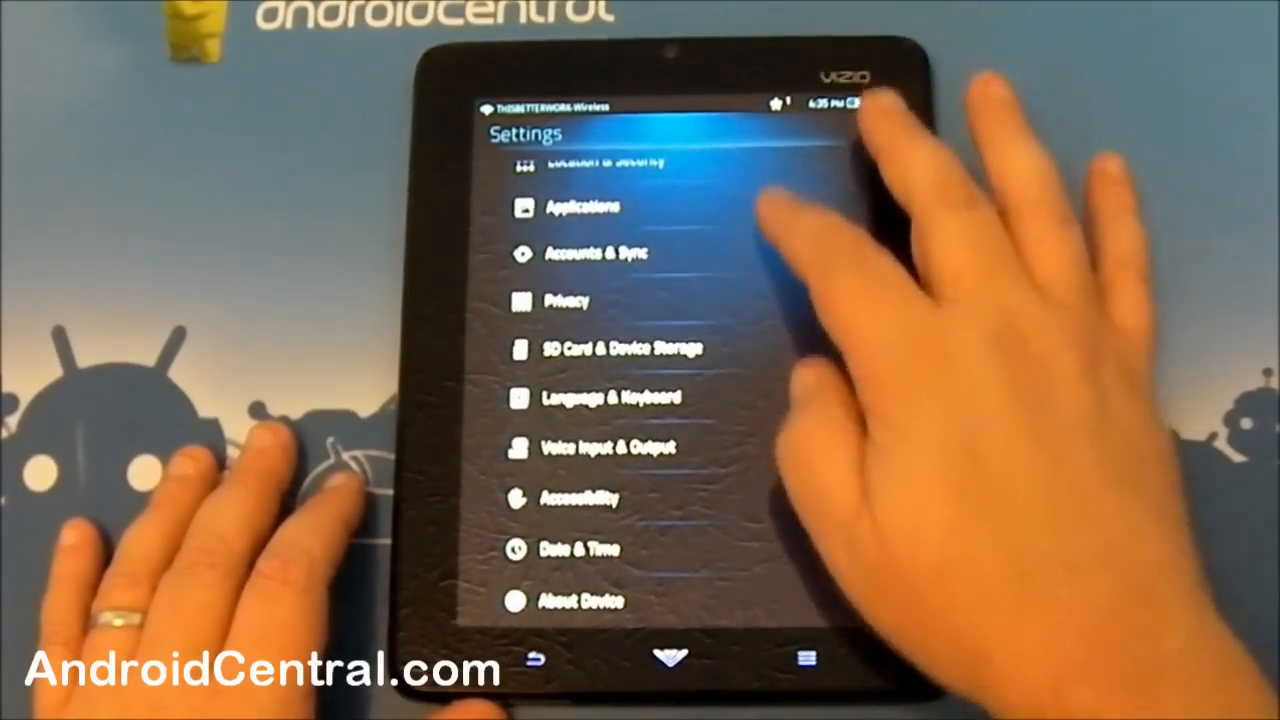
Step: Open Location & Security settings and scroll through its options
{"action": "scroll", "scroll_direction": "down", "scroll_amount": 3}
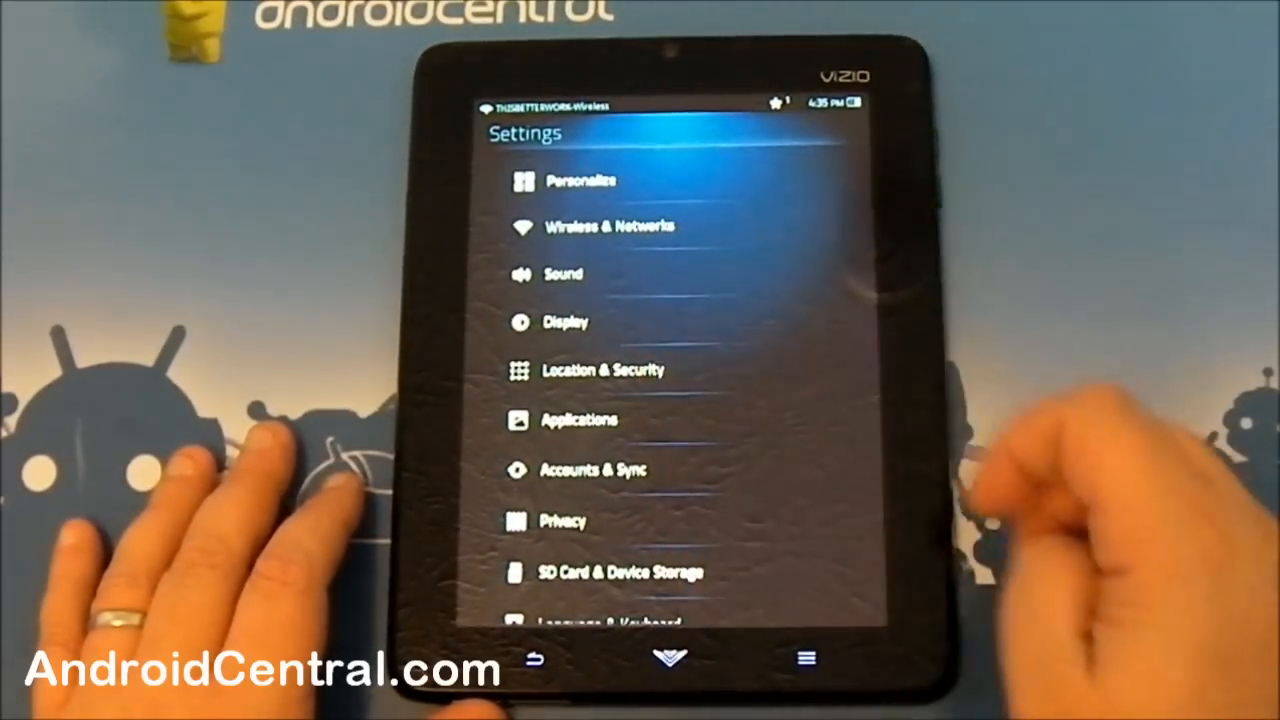
{"action": "left_click", "coordinate": [604, 370]}
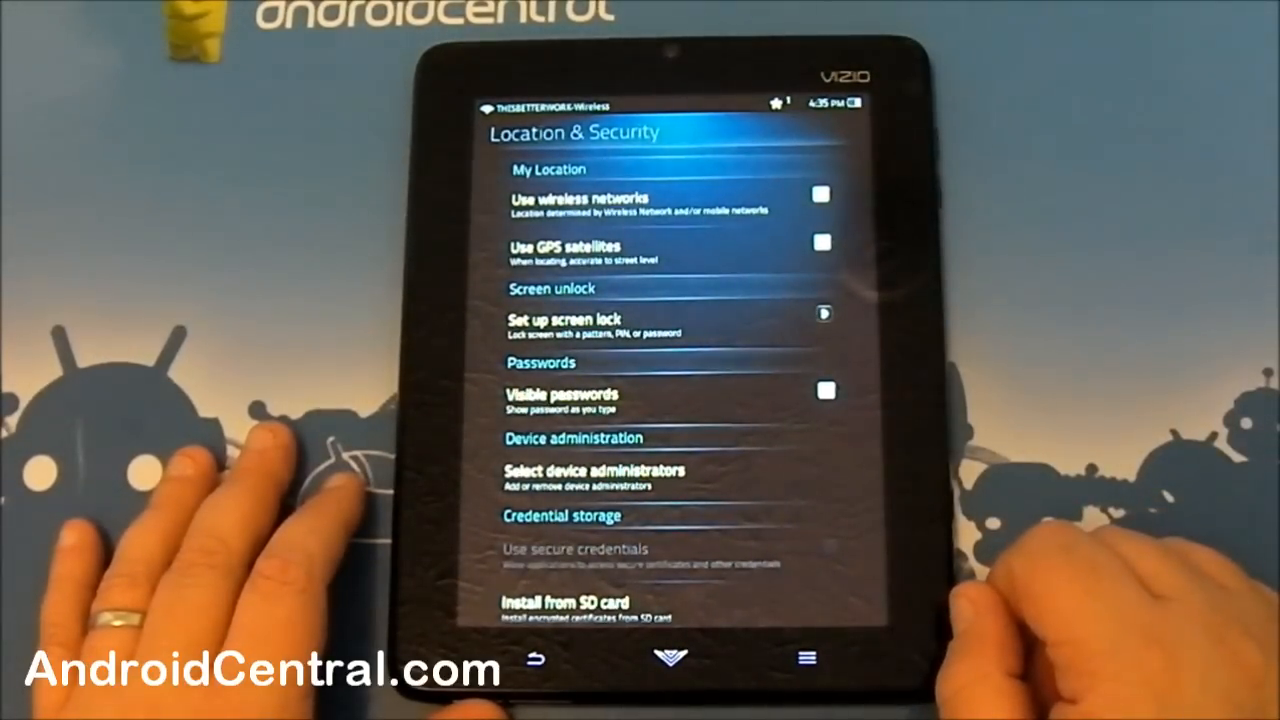
{"action": "scroll", "scroll_direction": "down", "scroll_amount": 3}
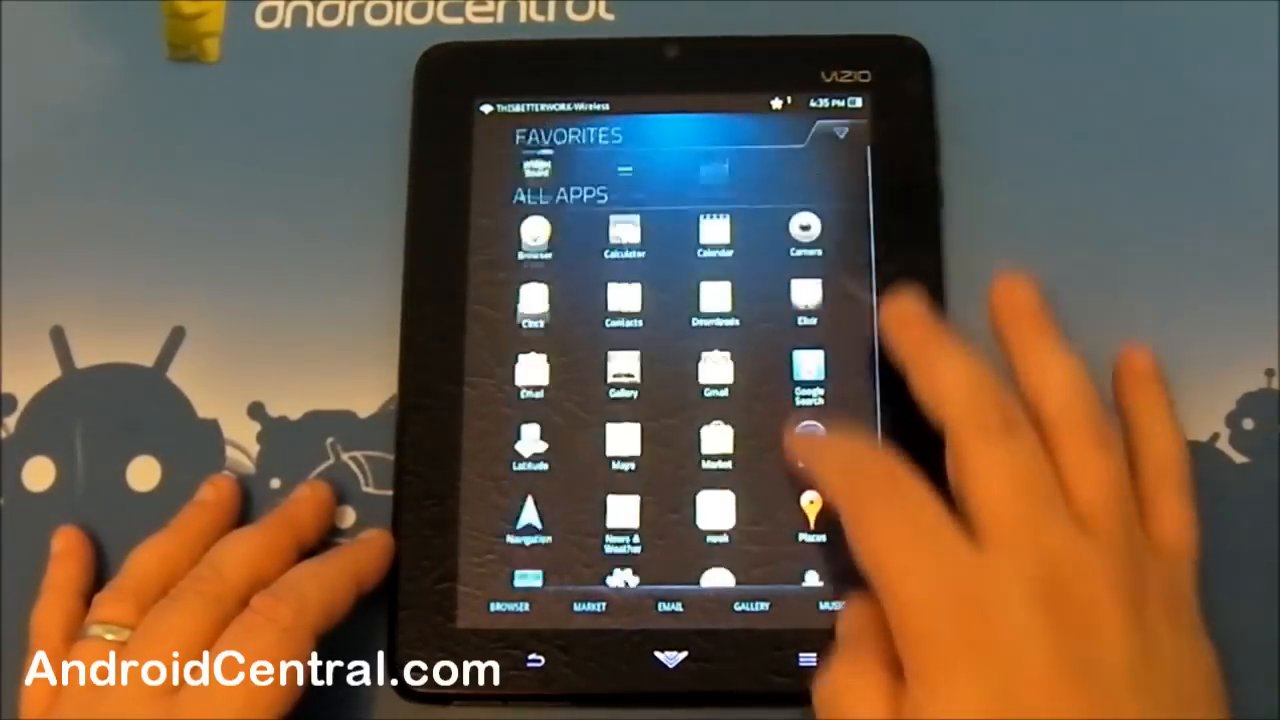
{"action": "scroll", "scroll_direction": "up", "scroll_amount": 3}
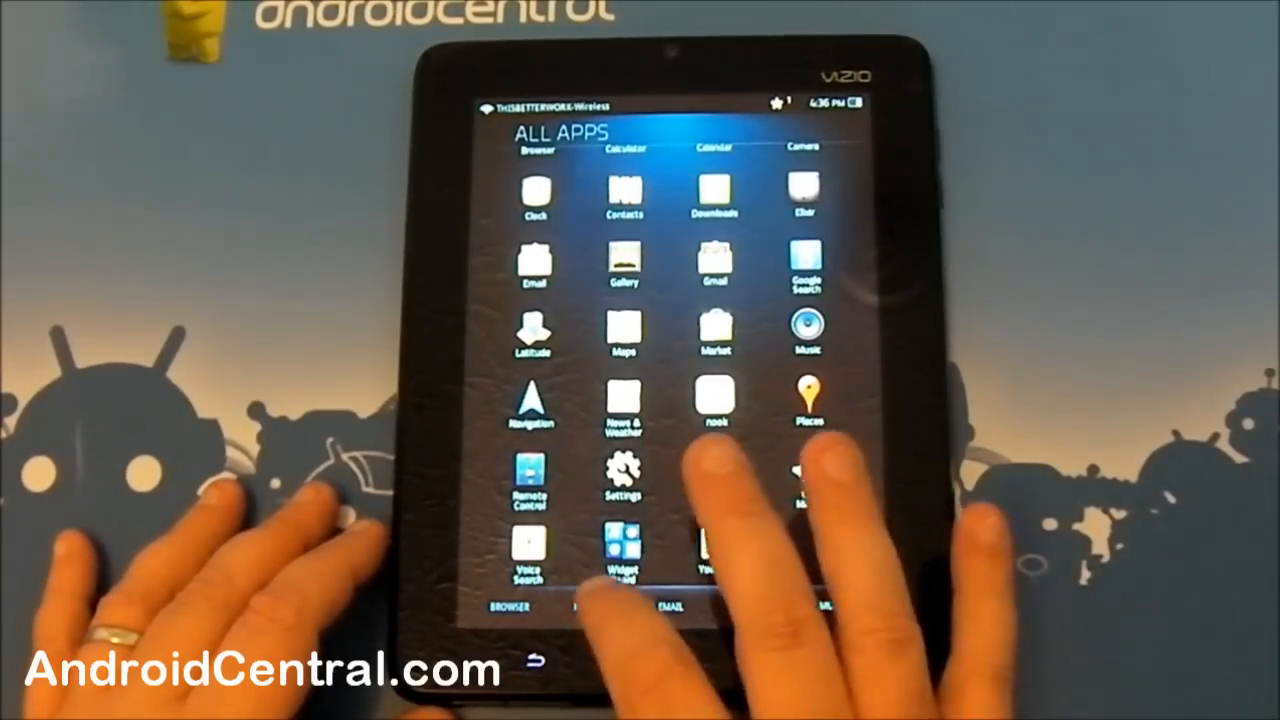
{"action": "left_click", "coordinate": [714, 330]}
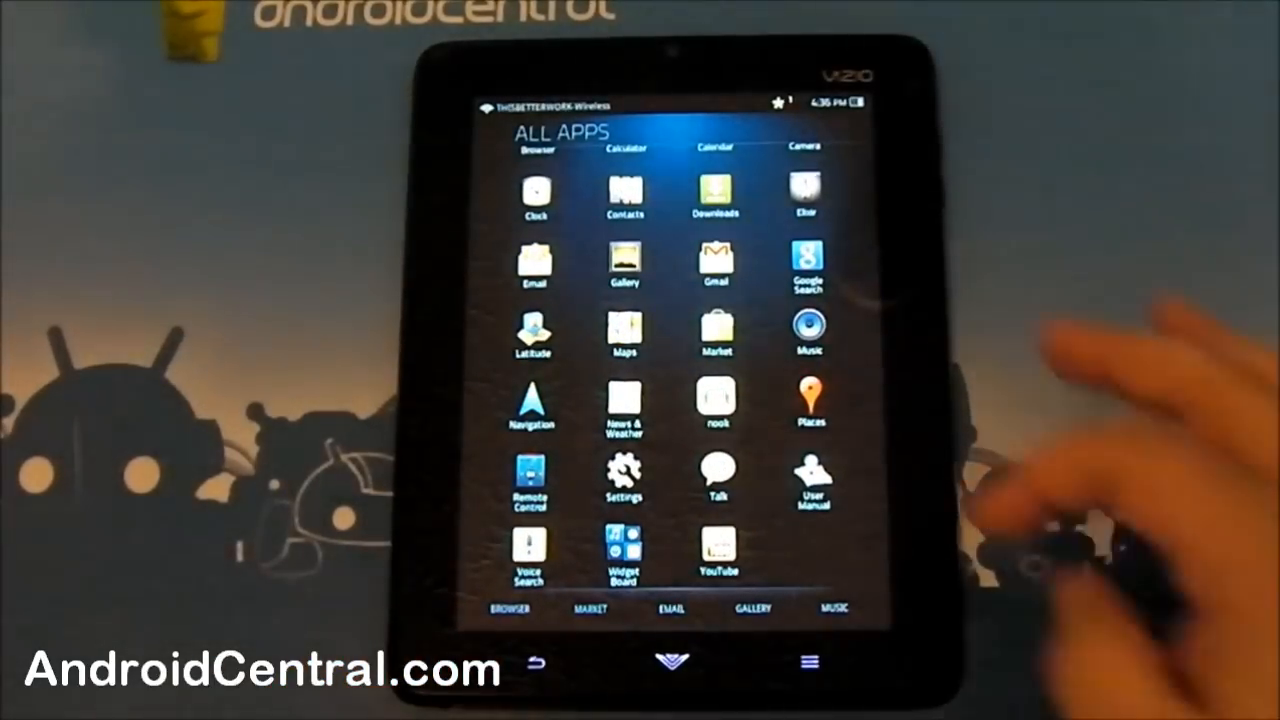
{"action": "scroll", "scroll_direction": "down", "scroll_amount": 3}
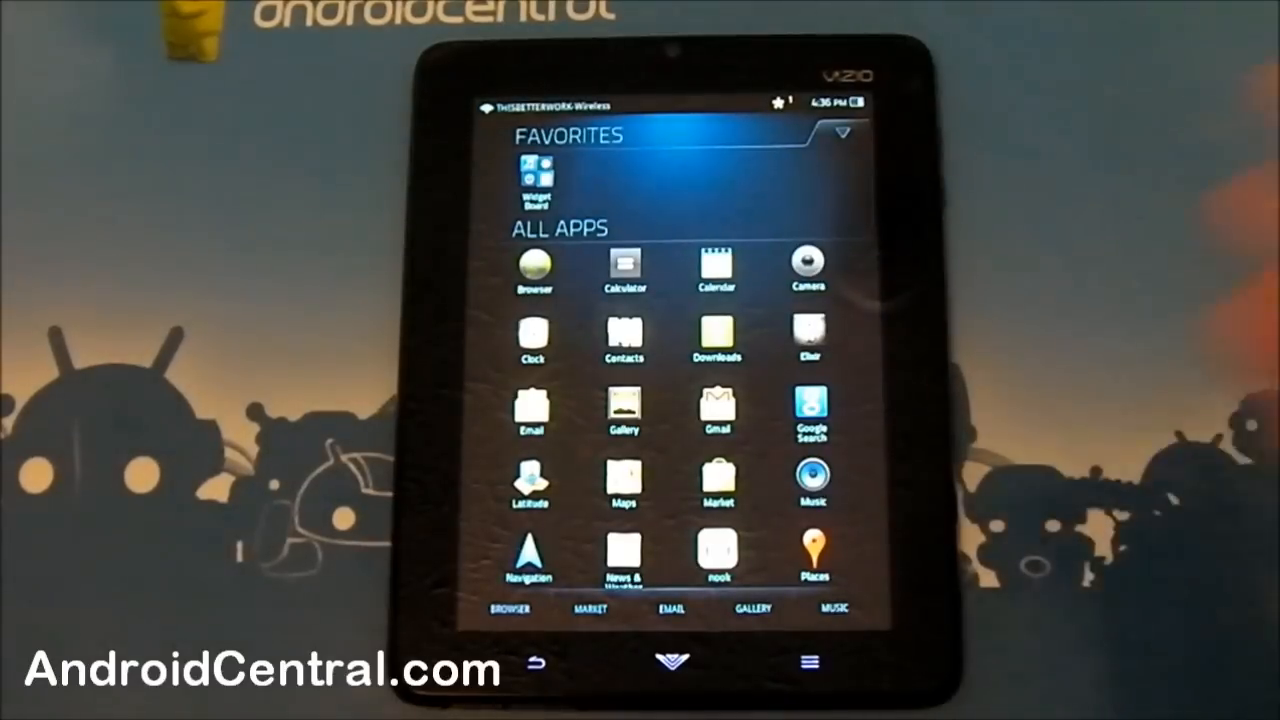